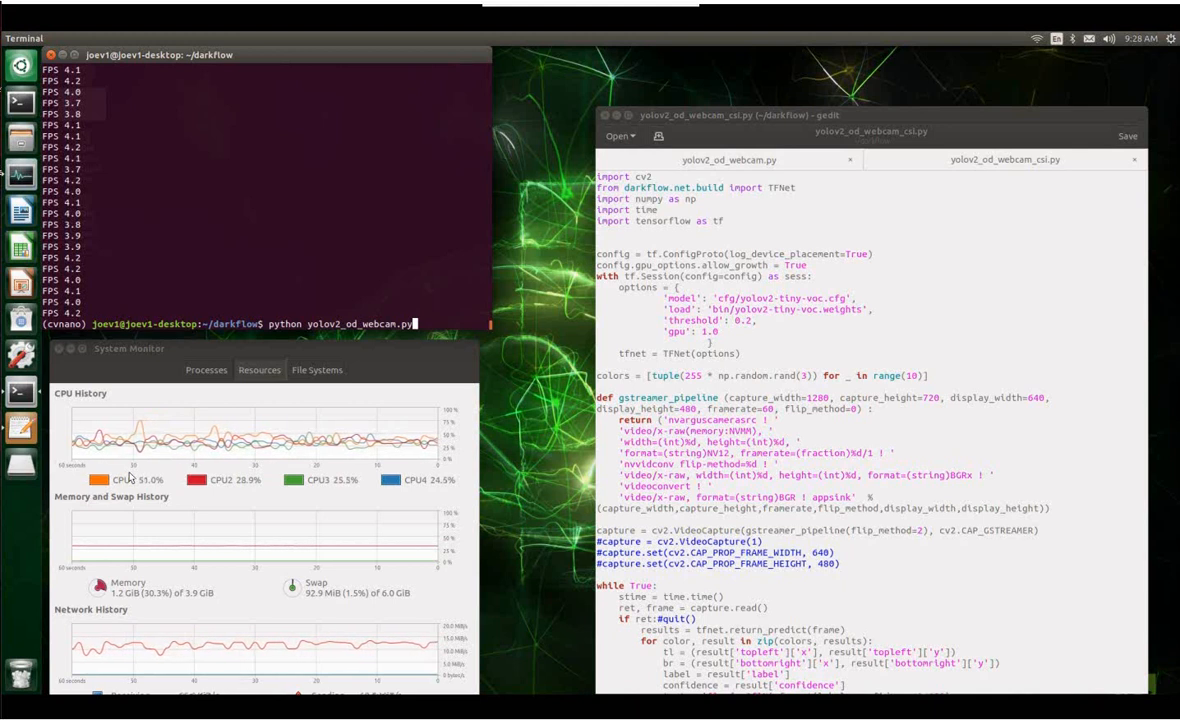
mouse_move(420, 332)
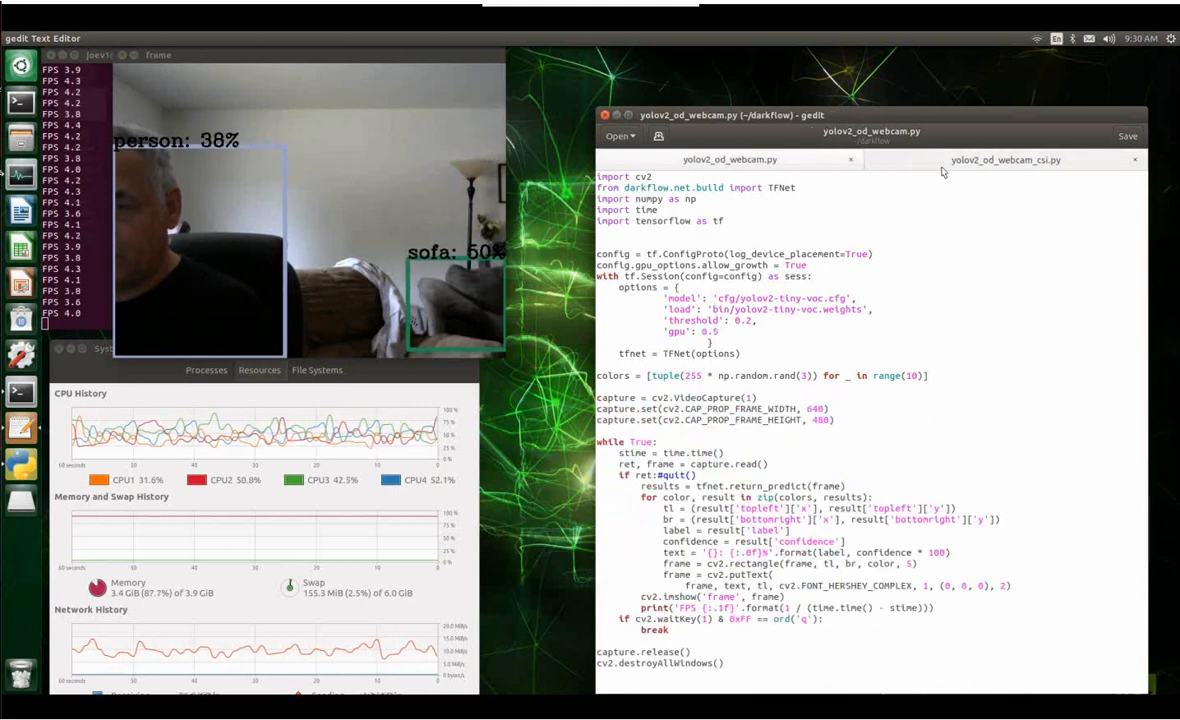
Bring up the CSI camera script yolov2_od_webcam_csi.py in gedit
left_click(1004, 160)
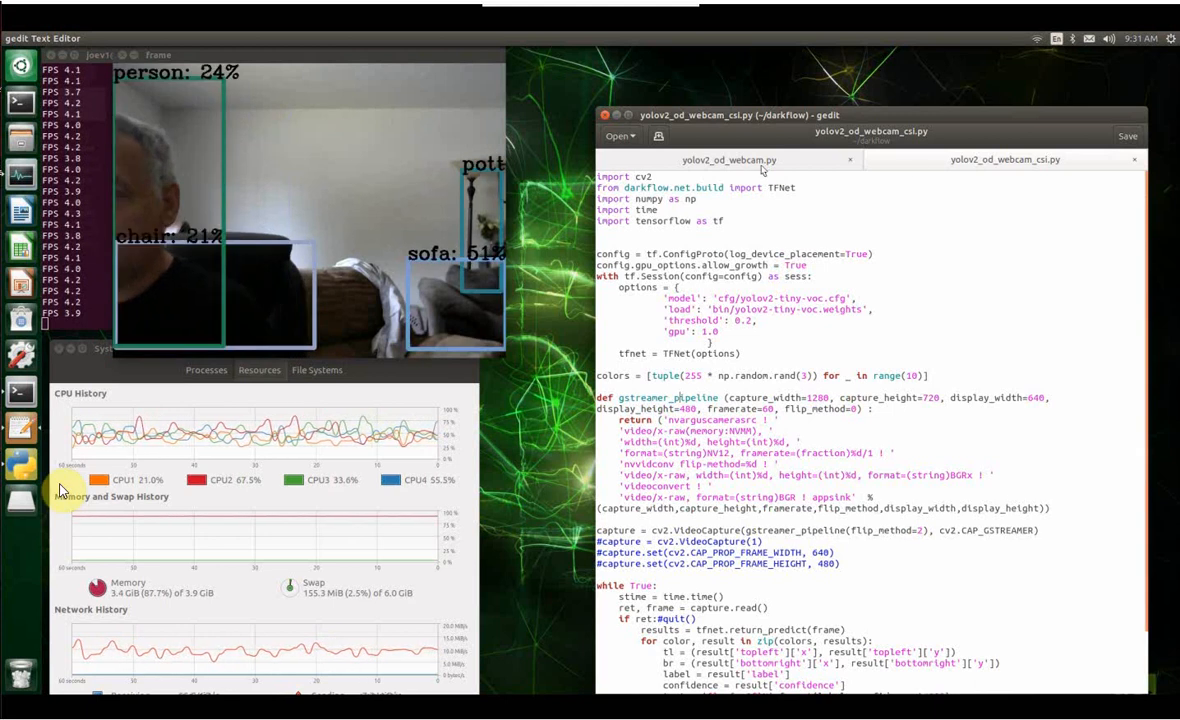
Return to the plain webcam script yolov2_od_webcam.py with VideoCapture(0)
left_click(728, 160)
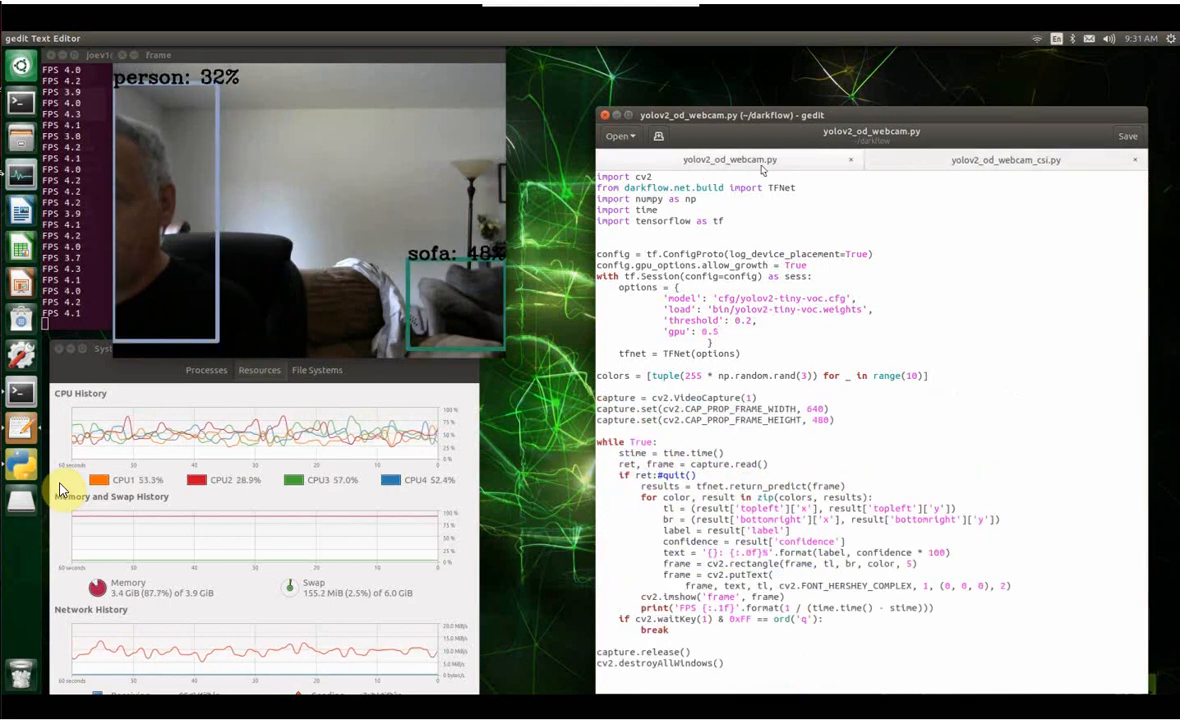